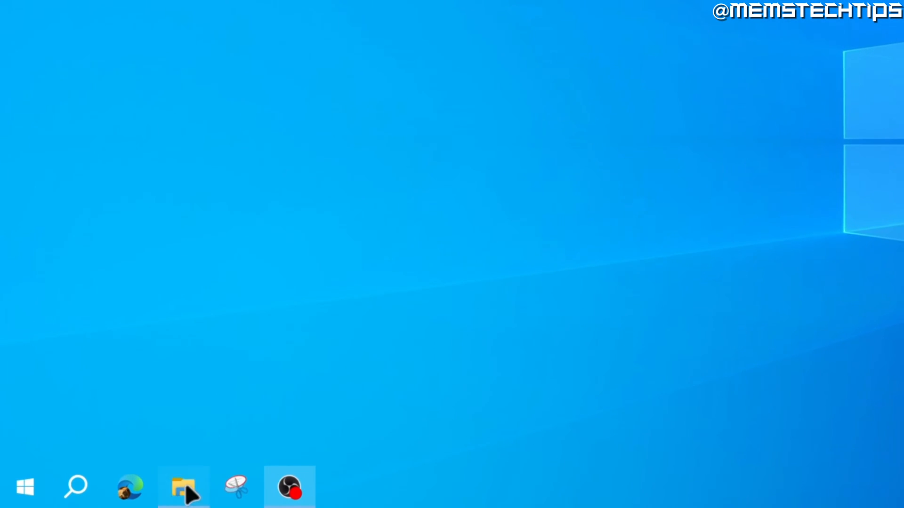
Create a This PC desktop shortcut from File Explorer and drag it onto the taskbar to pin it
click(184, 487)
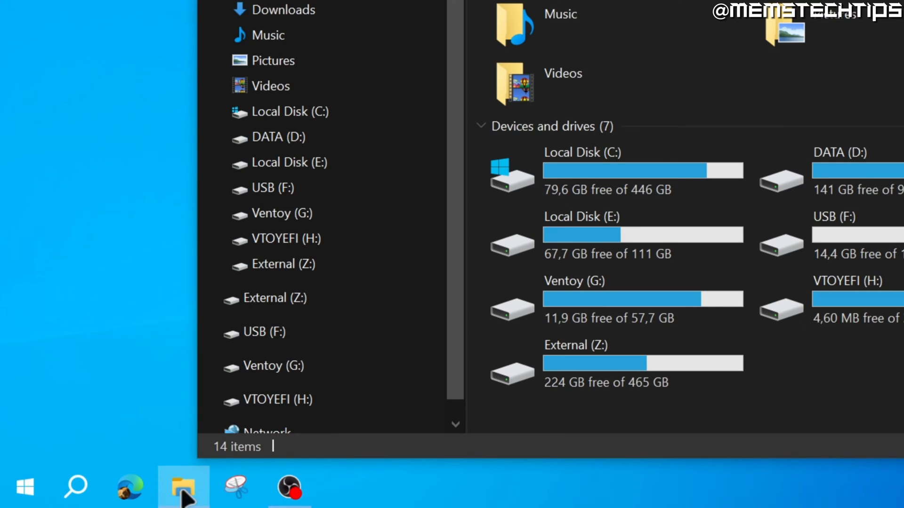
key(win+e)
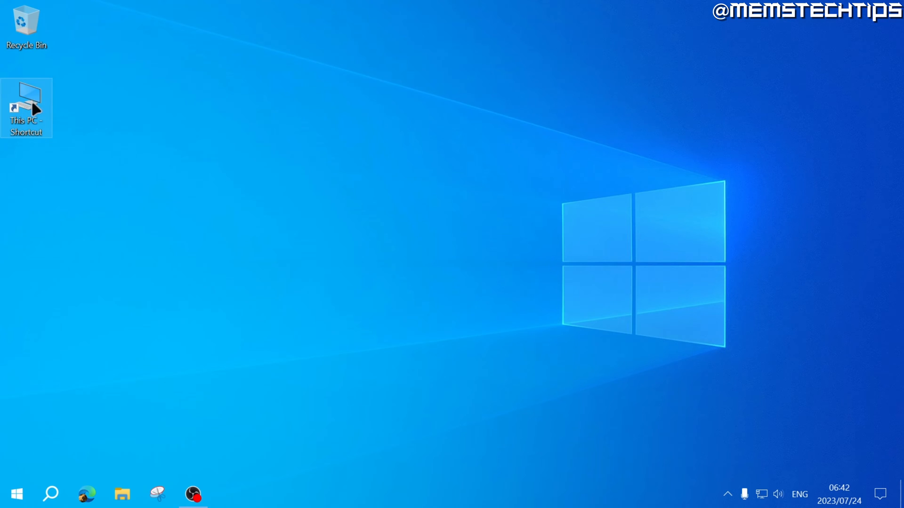
drag(27, 109, 44, 212)
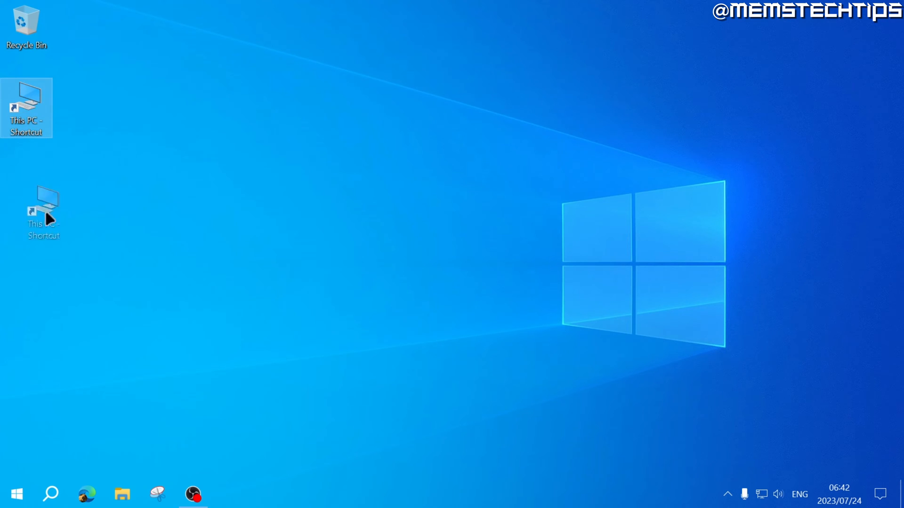
drag(43, 214, 115, 492)
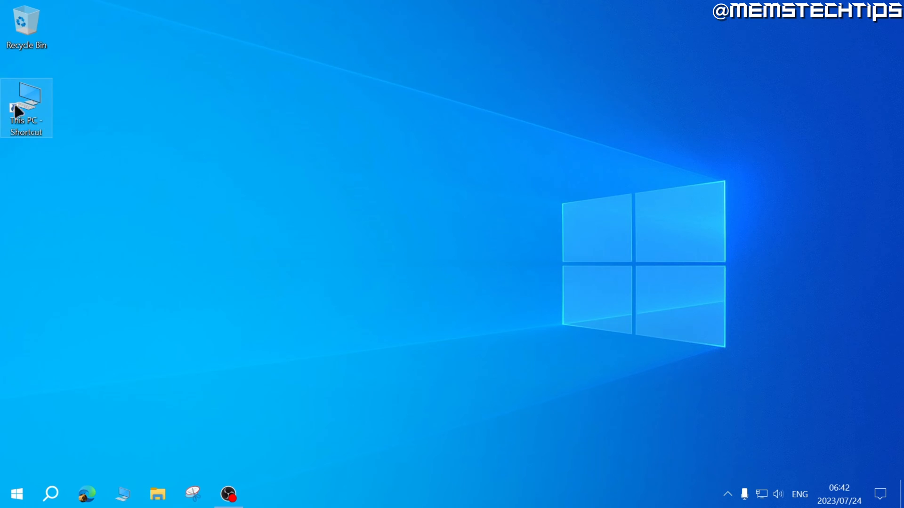
Delete the This PC desktop shortcut, leaving the taskbar pin in place
right_click(27, 108)
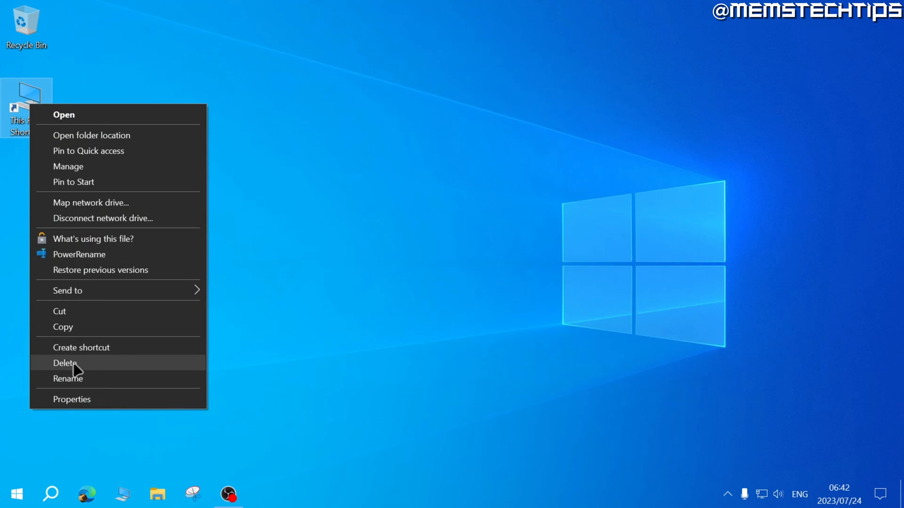
click(65, 363)
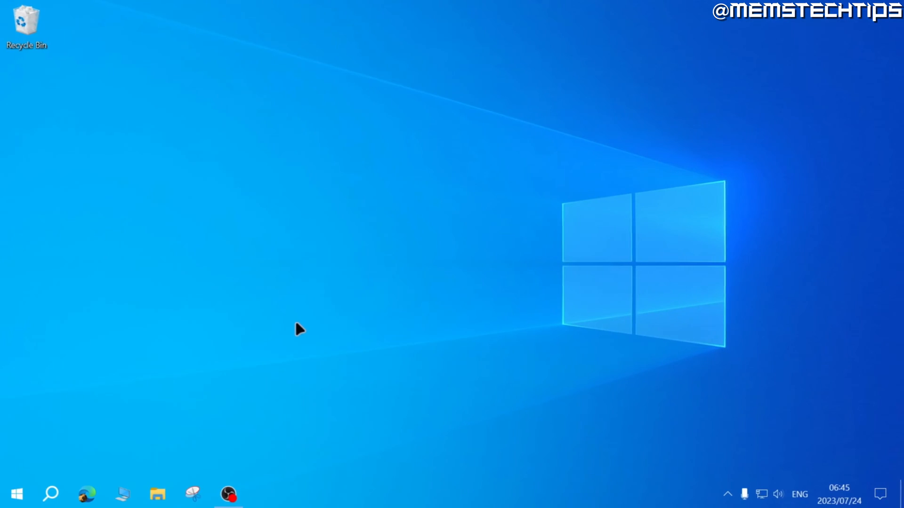
mouse_move(234, 378)
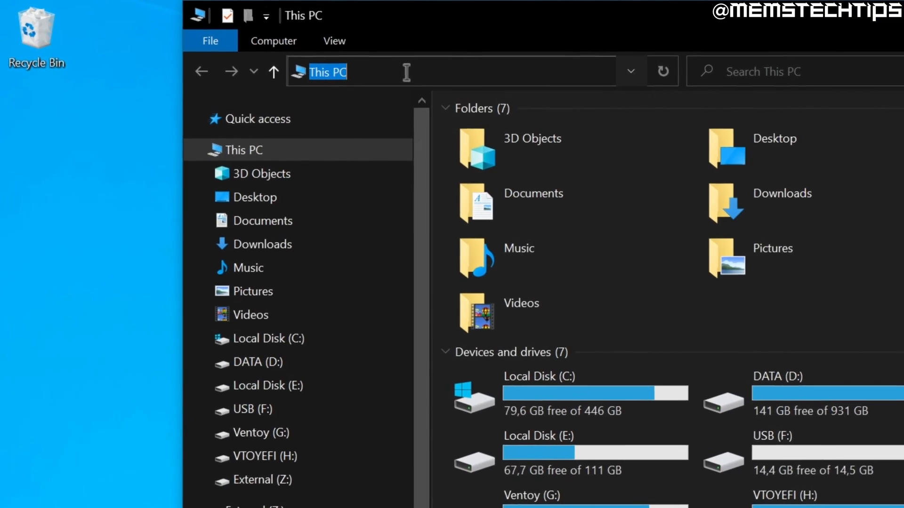
Reach Control Panel by entering 'control' in the File Explorer address bar
text(control)
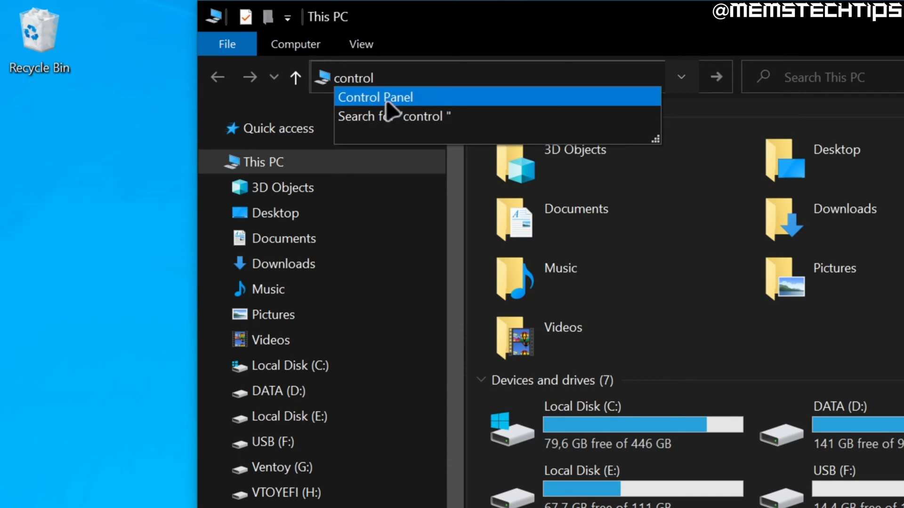
mouse_move(429, 106)
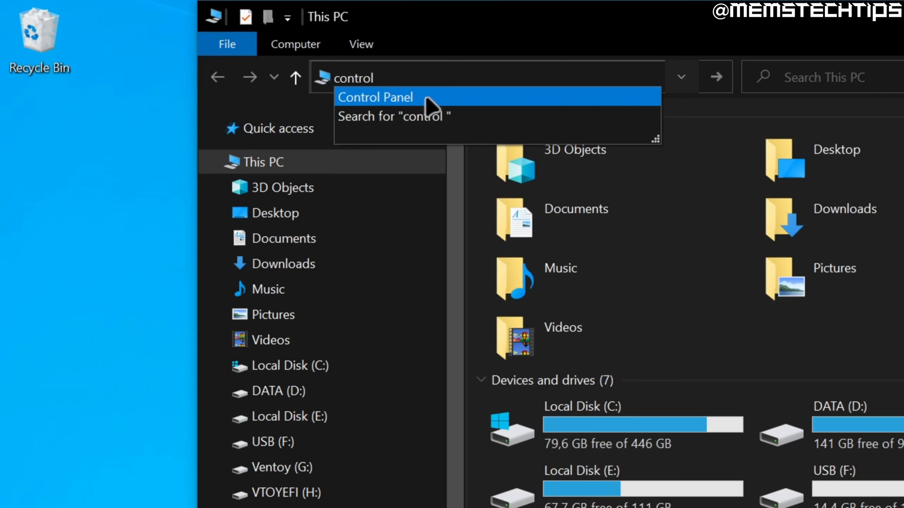
click(376, 97)
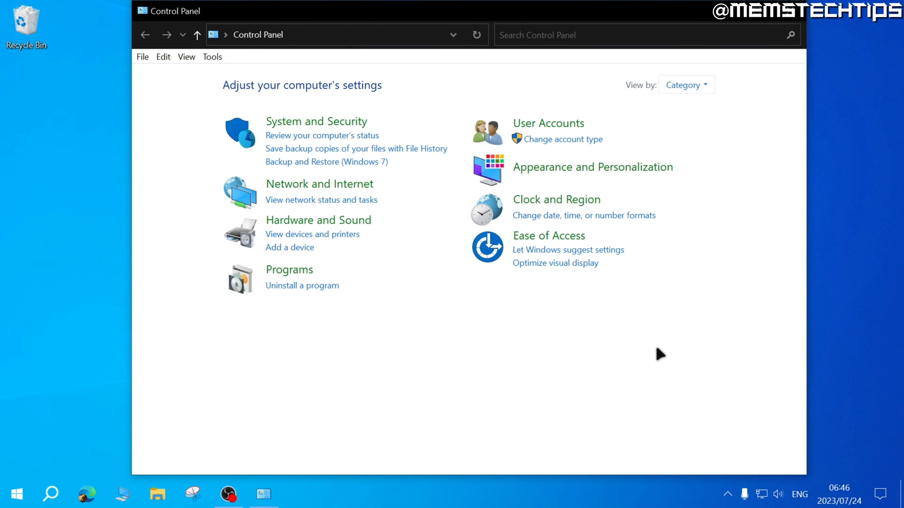
mouse_move(673, 324)
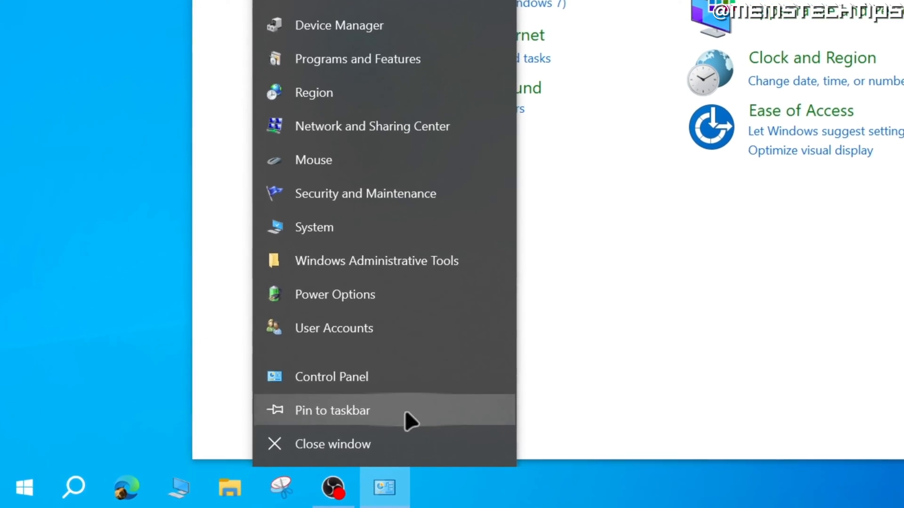
Pin the Control Panel taskbar entry so it stays on the taskbar
click(331, 377)
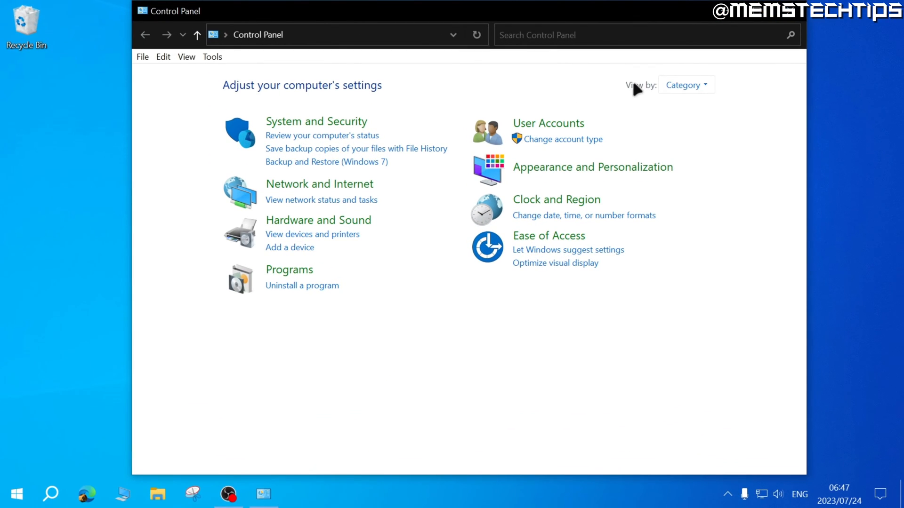
Switch Control Panel's View by setting from Category to Small icons
click(684, 85)
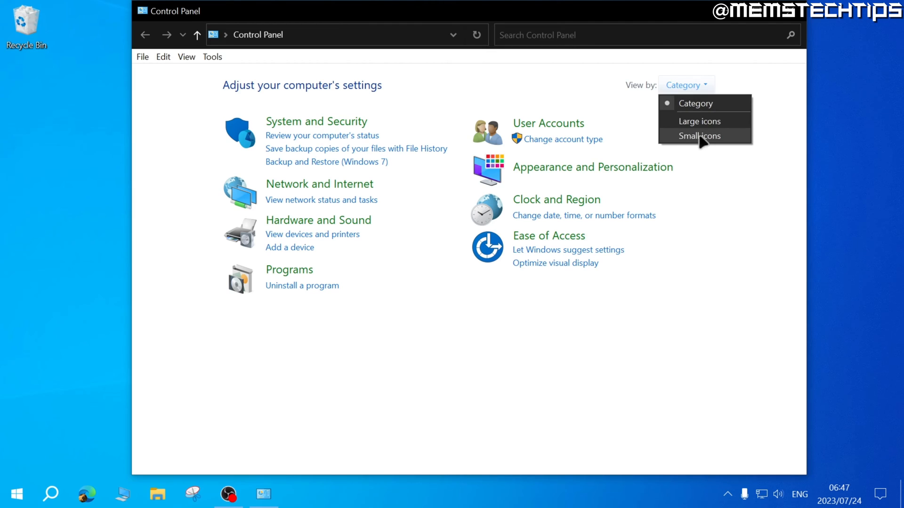
click(699, 135)
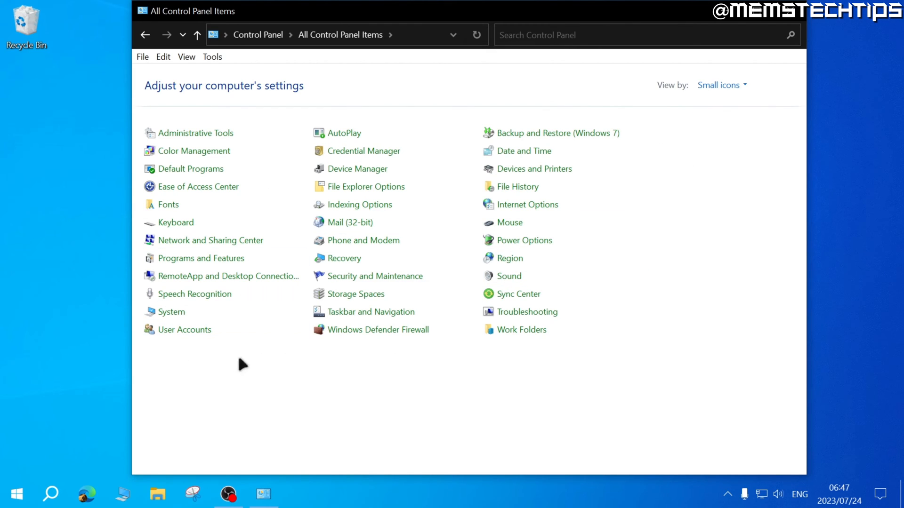
mouse_move(337, 379)
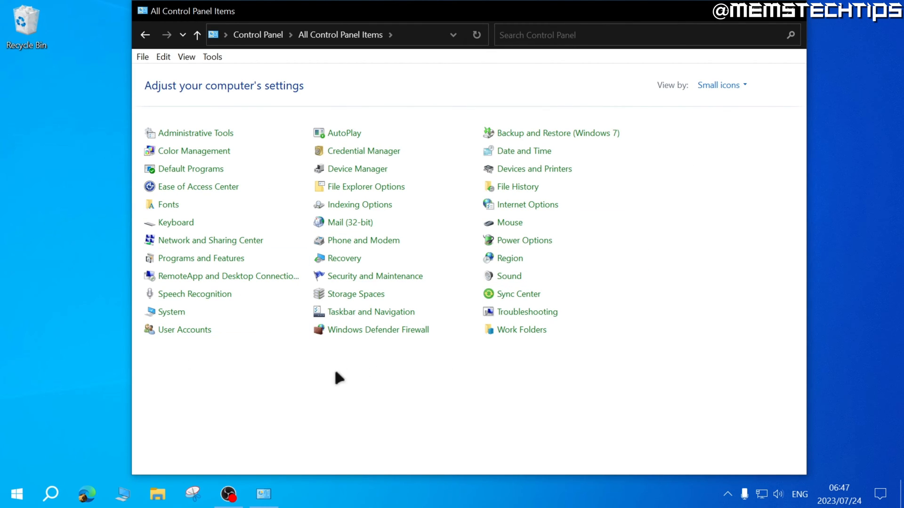
mouse_move(306, 370)
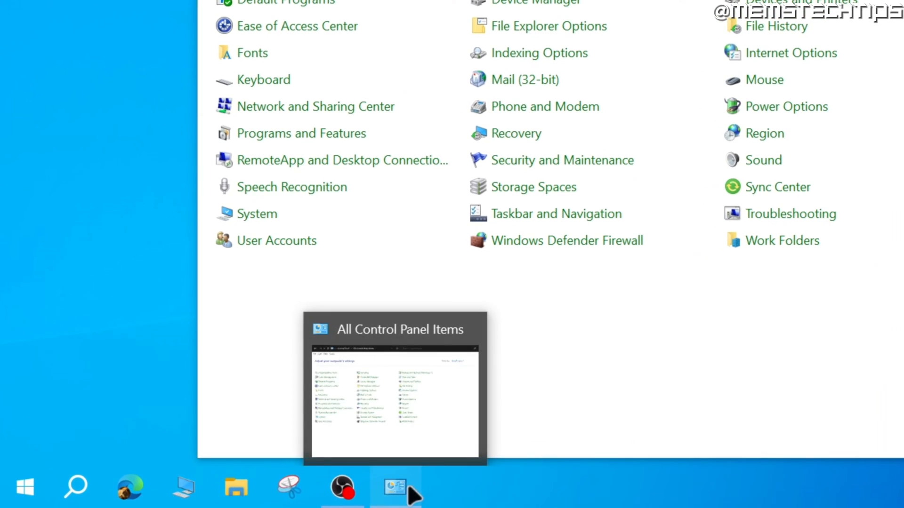
Position the Control Panel pin beside This PC and place an All Control Panel Items shortcut on the desktop
right_click(394, 486)
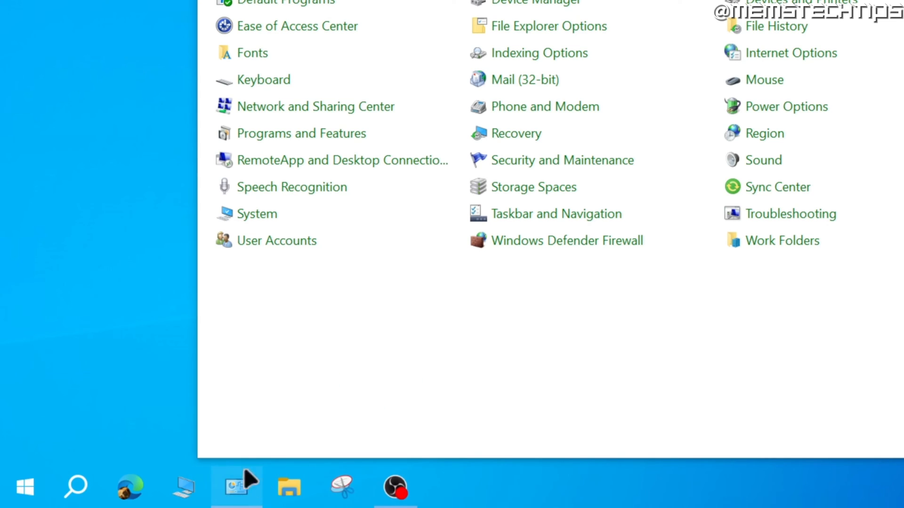
mouse_move(246, 493)
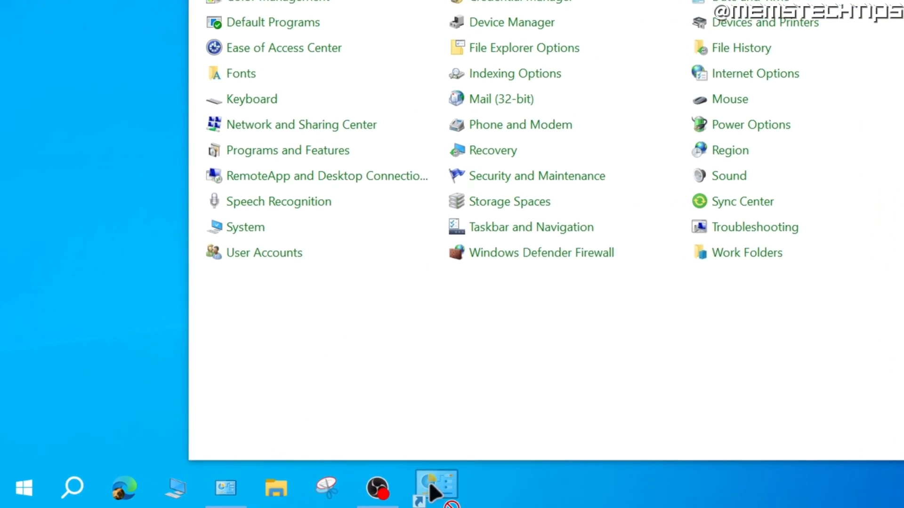
scroll(down, 3)
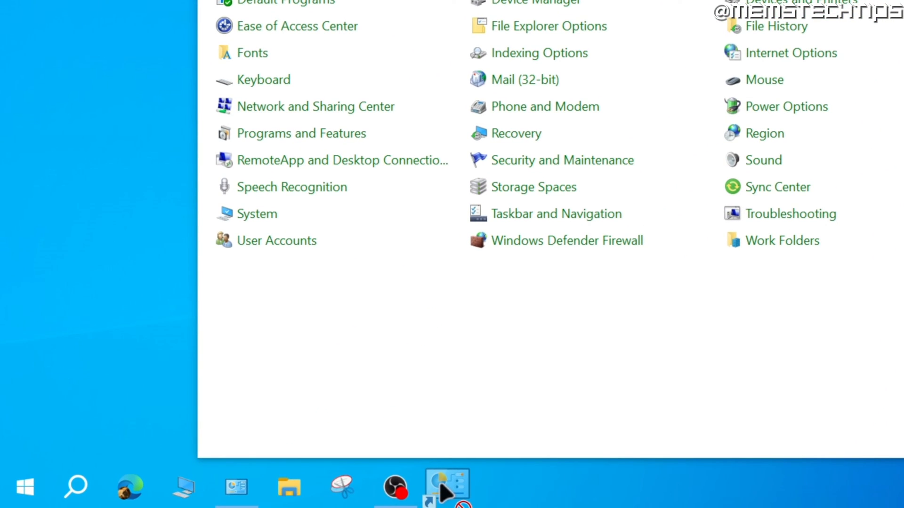
click(446, 487)
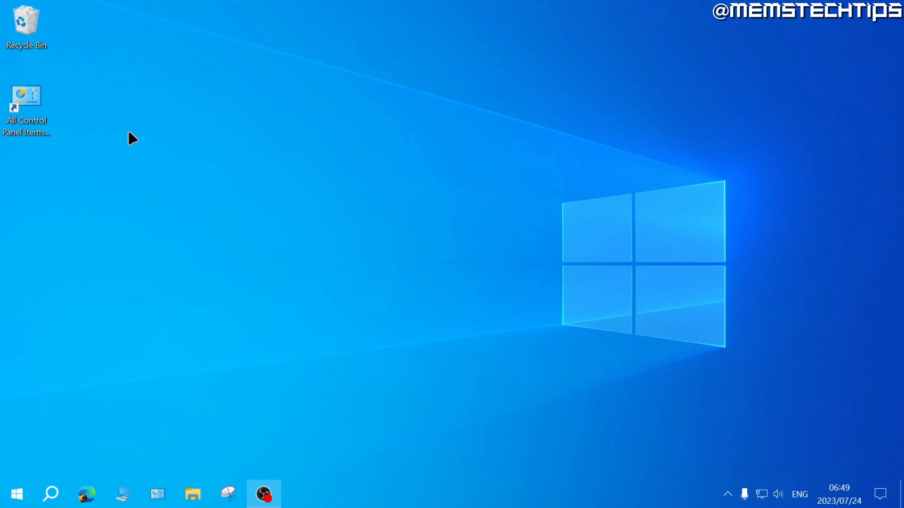
mouse_move(126, 132)
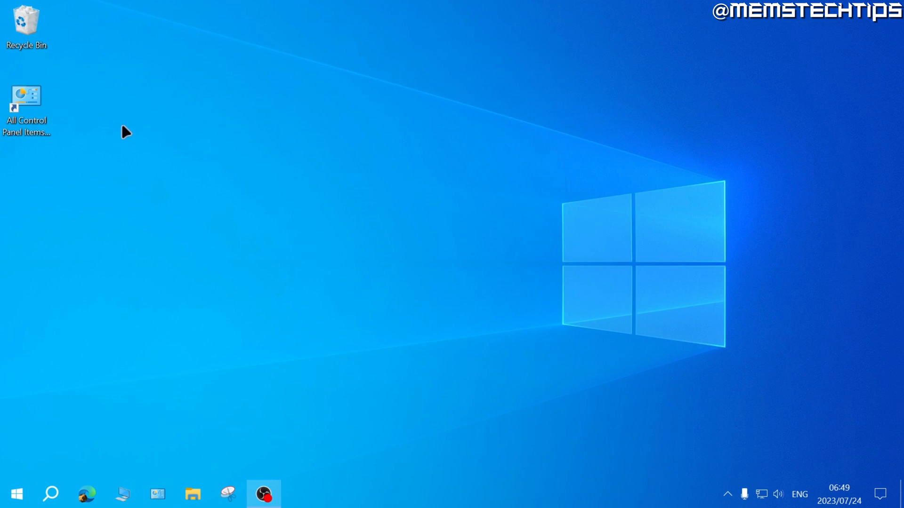